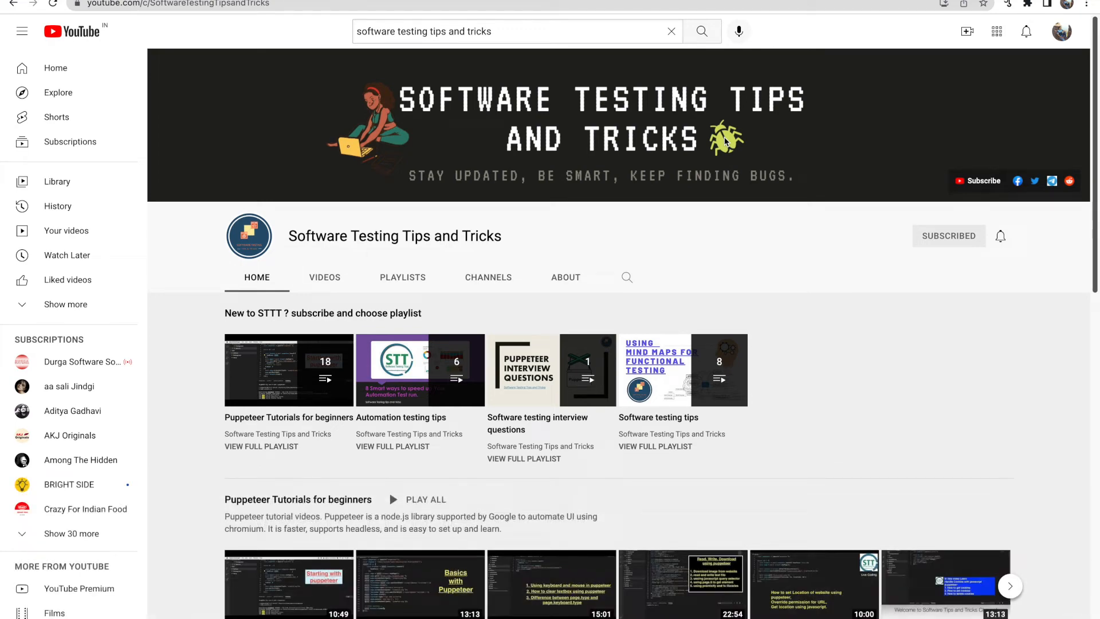
mouse_move(1009, 259)
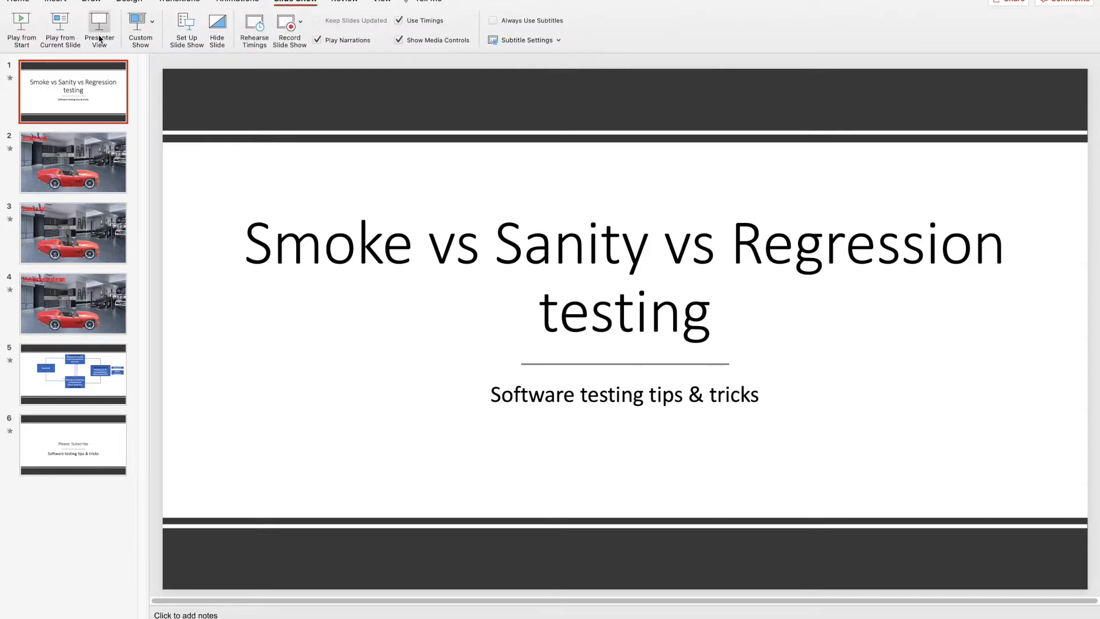
- Start the slide show and advance to the 'Repair a car' slide
click(21, 31)
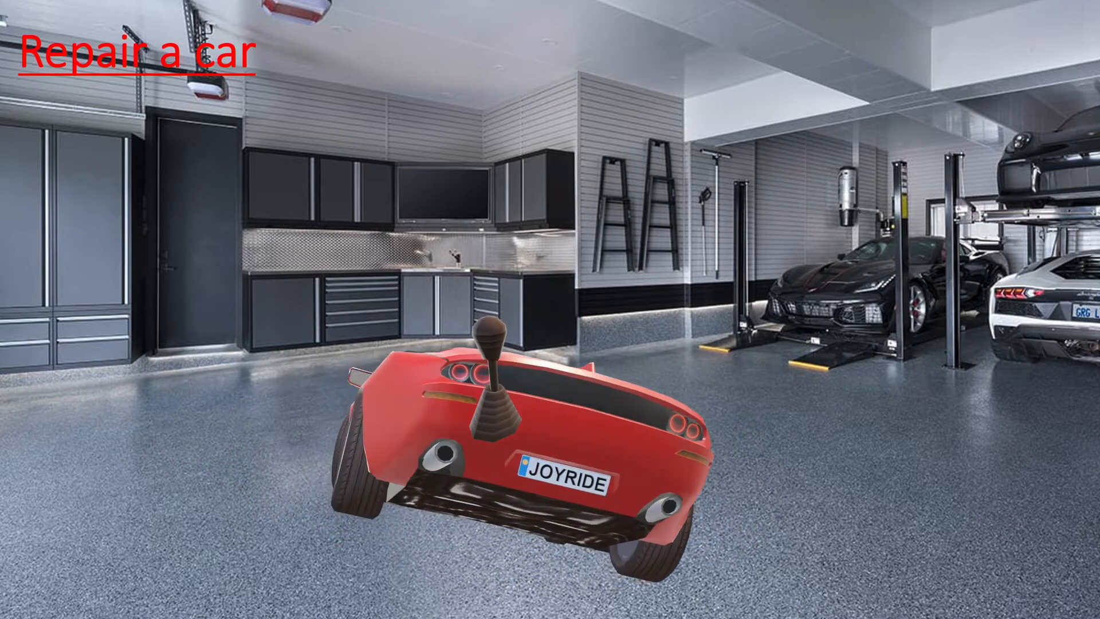